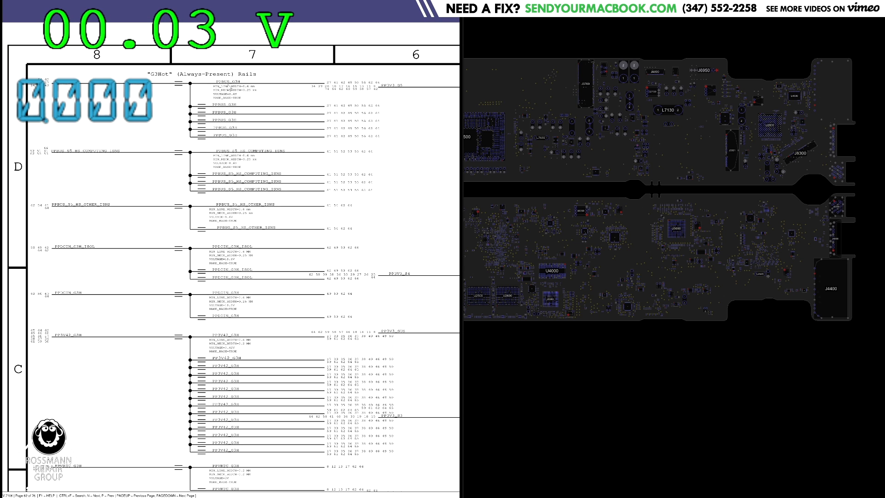
{"action": "scroll", "scroll_direction": "down", "scroll_amount": 3}
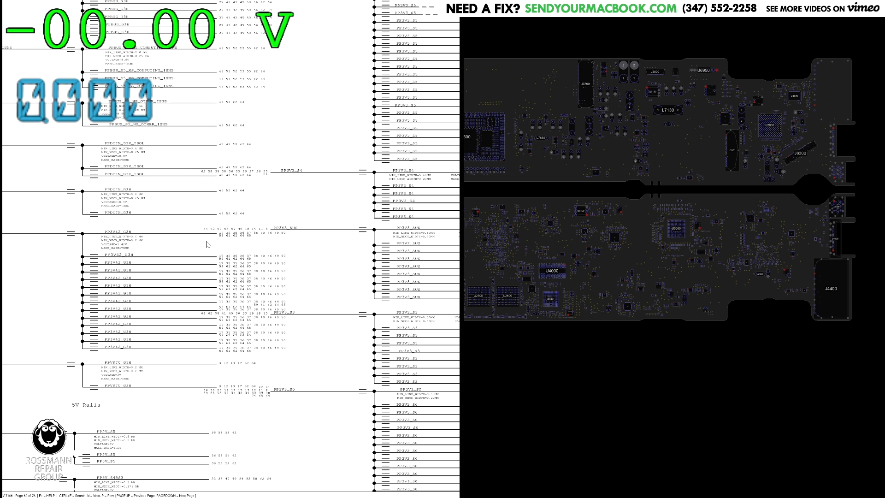